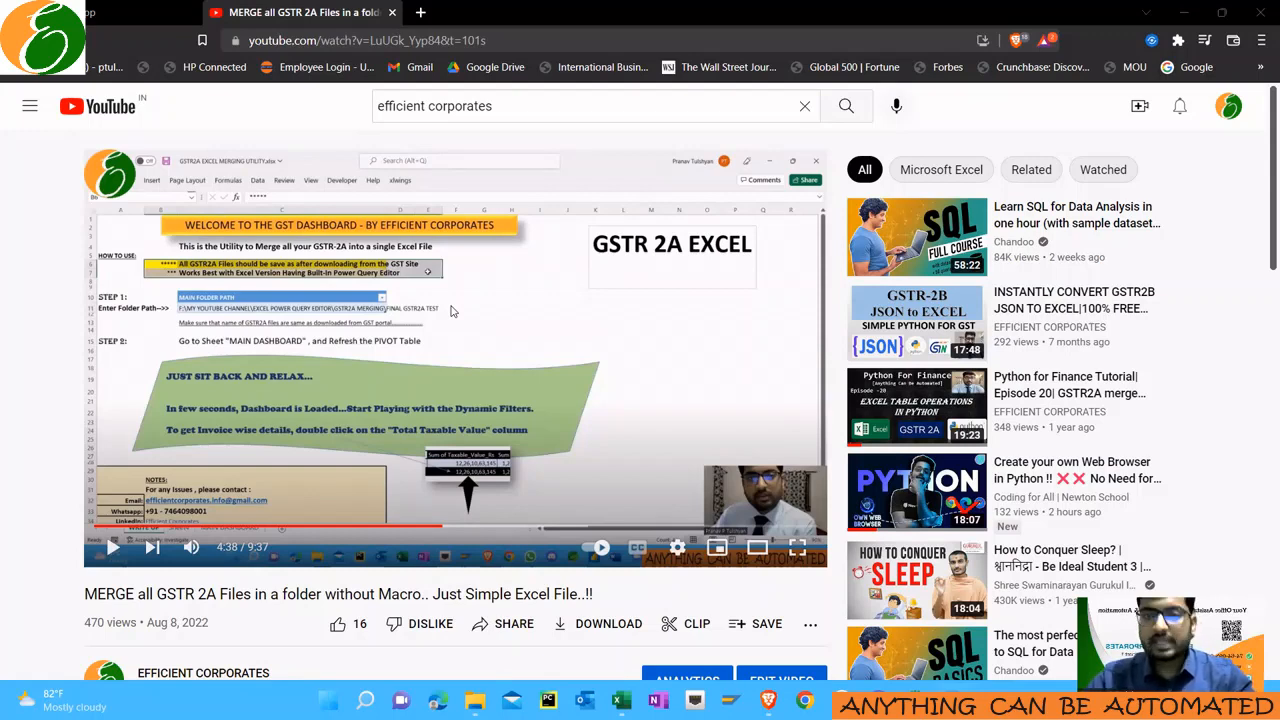
{"action": "mouse_move", "coordinate": [304, 384]}
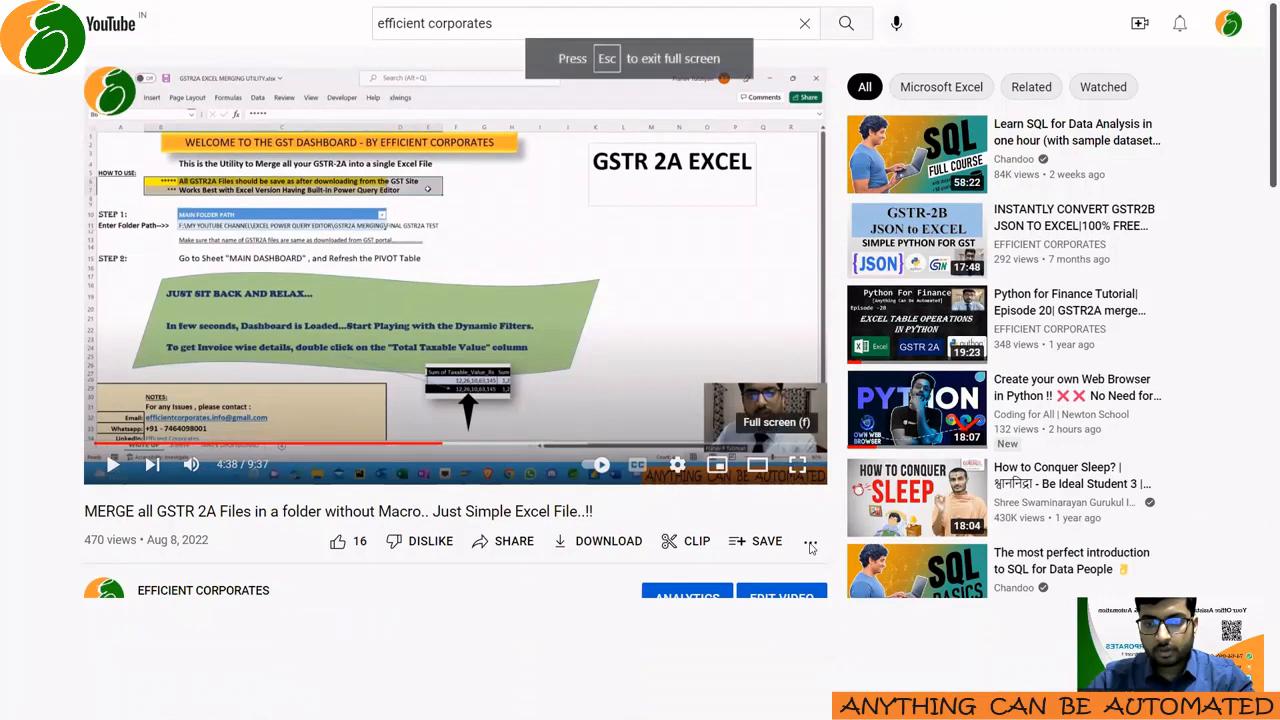
Play the GSTR 2A merging video full screen to see its Excel dashboard demo.
{"action": "left_click", "coordinate": [798, 464]}
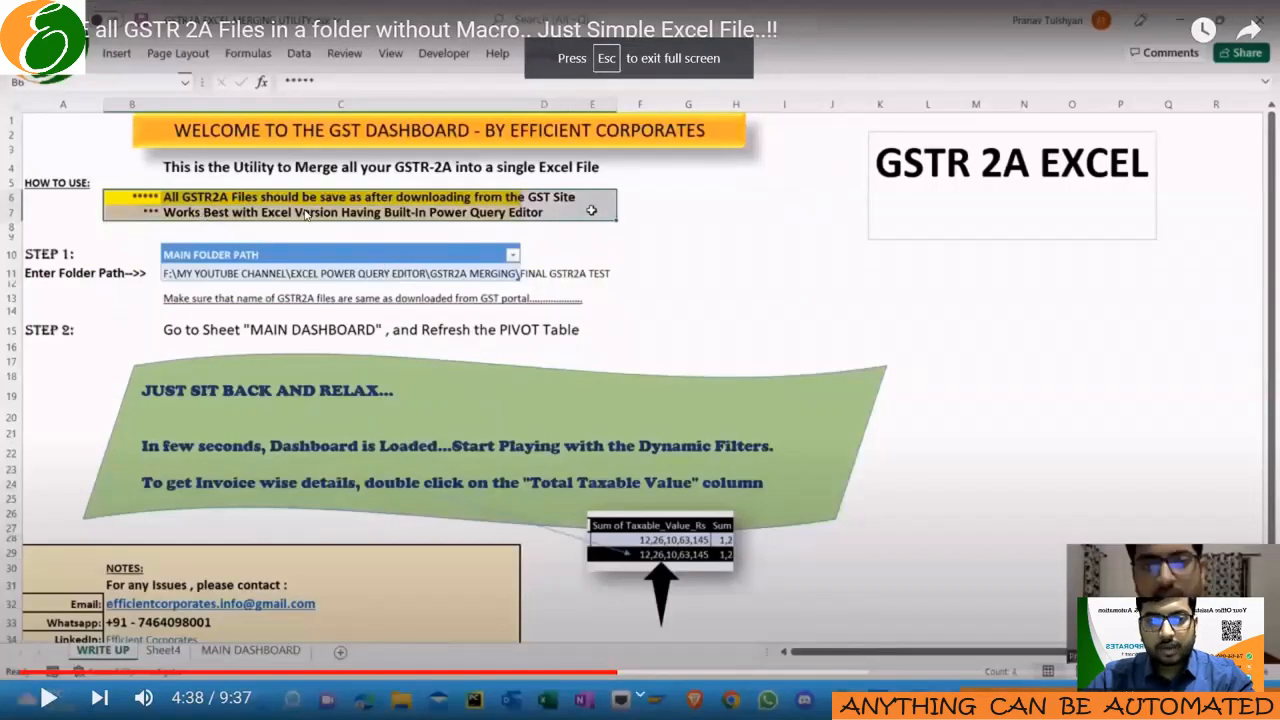
{"action": "mouse_move", "coordinate": [536, 212]}
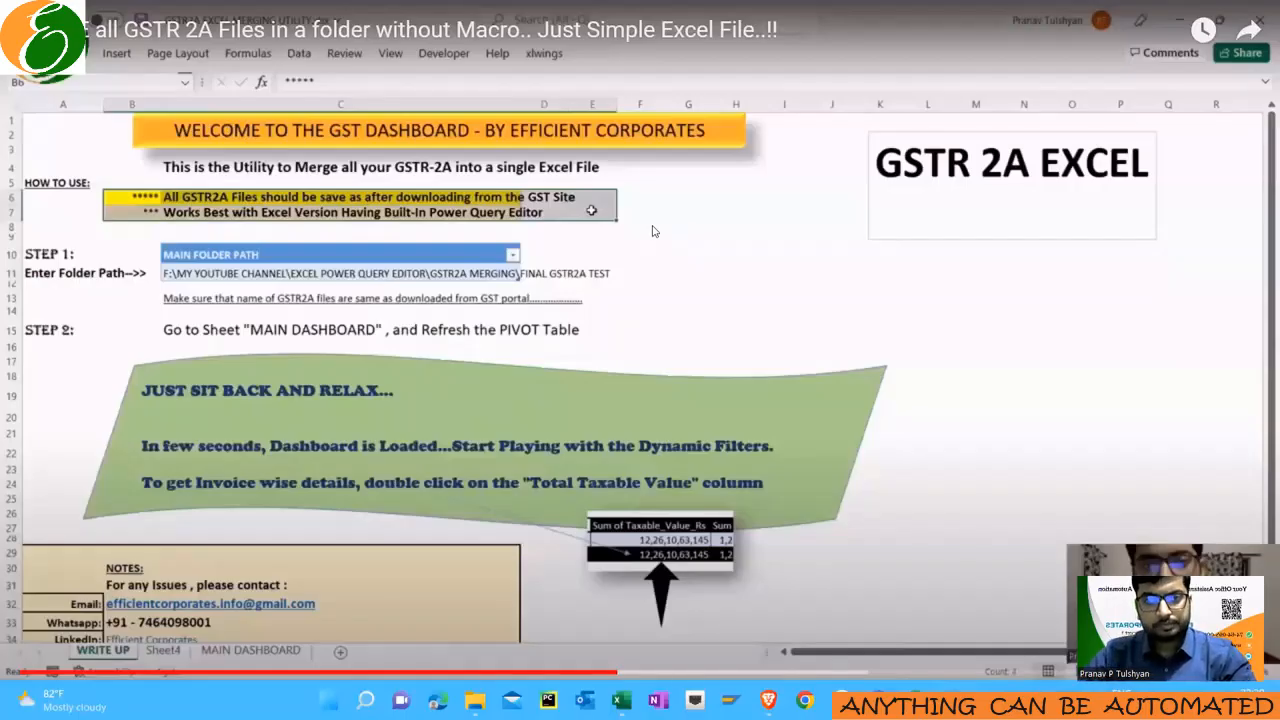
{"action": "mouse_move", "coordinate": [1190, 84]}
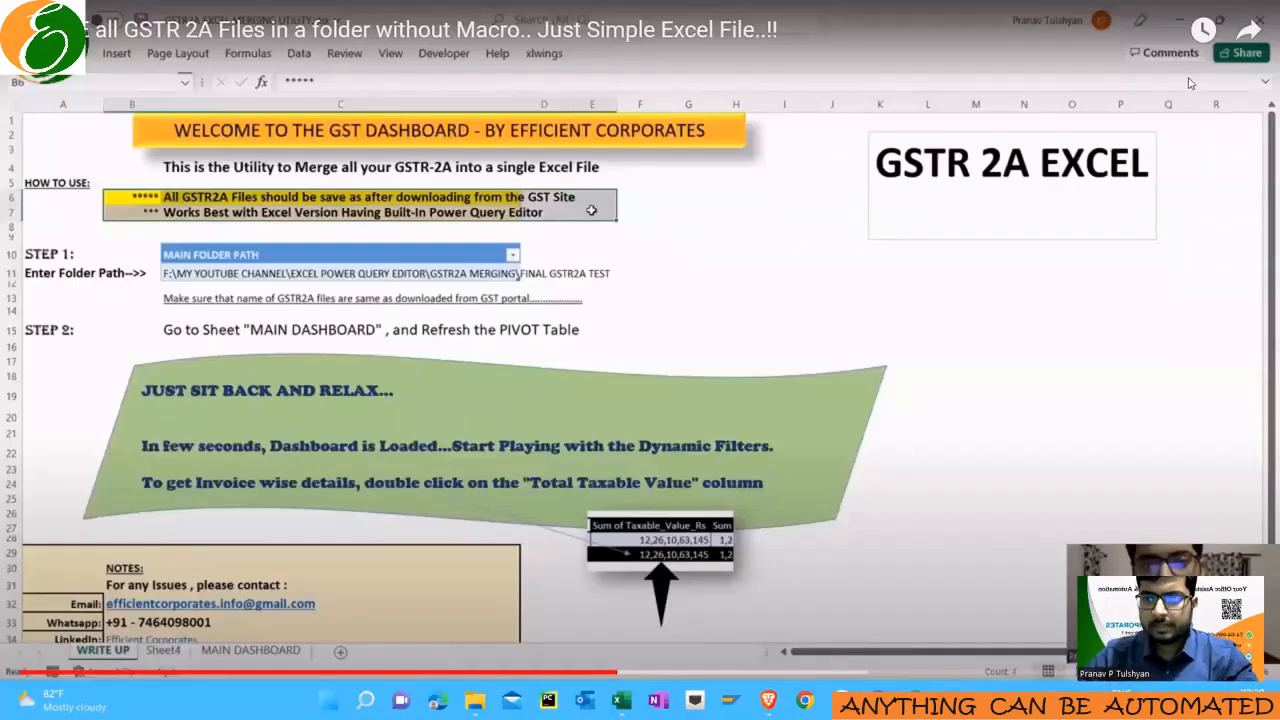
{"action": "mouse_move", "coordinate": [620, 700]}
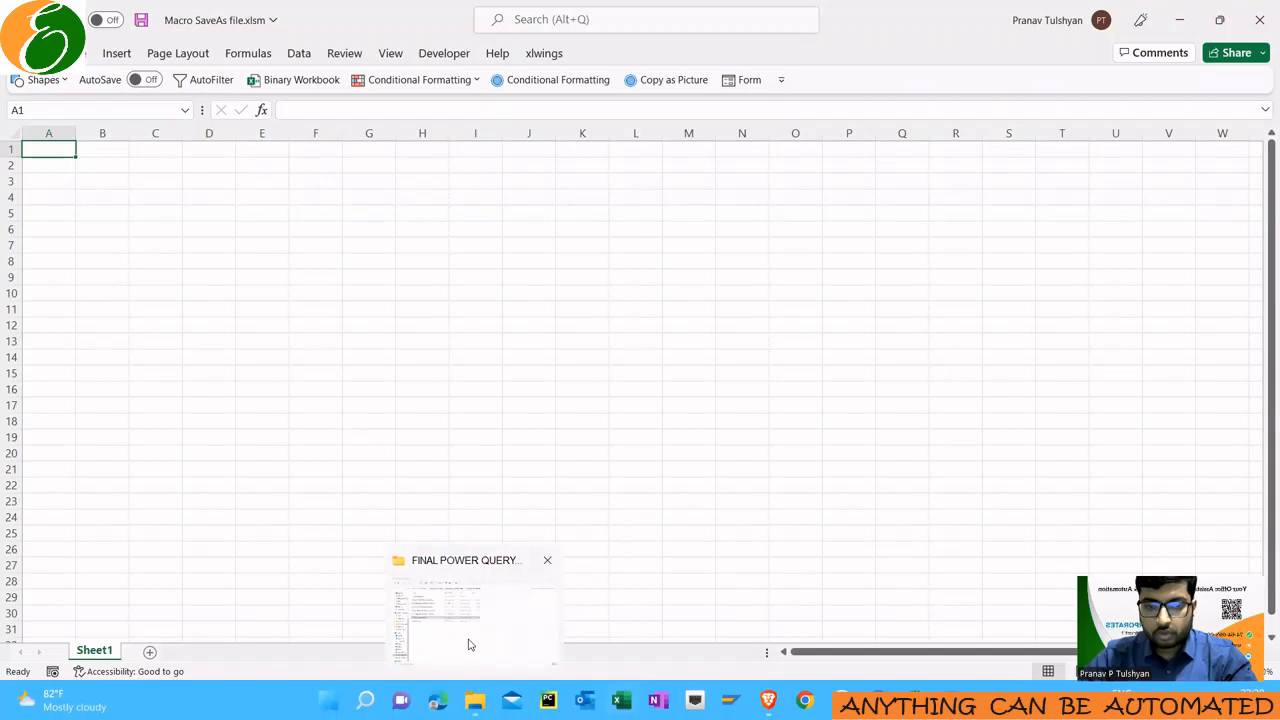
Navigate File Explorer into GSTR2A MERGING > TEST 4 and review the files' Date modified.
{"action": "left_click", "coordinate": [470, 616]}
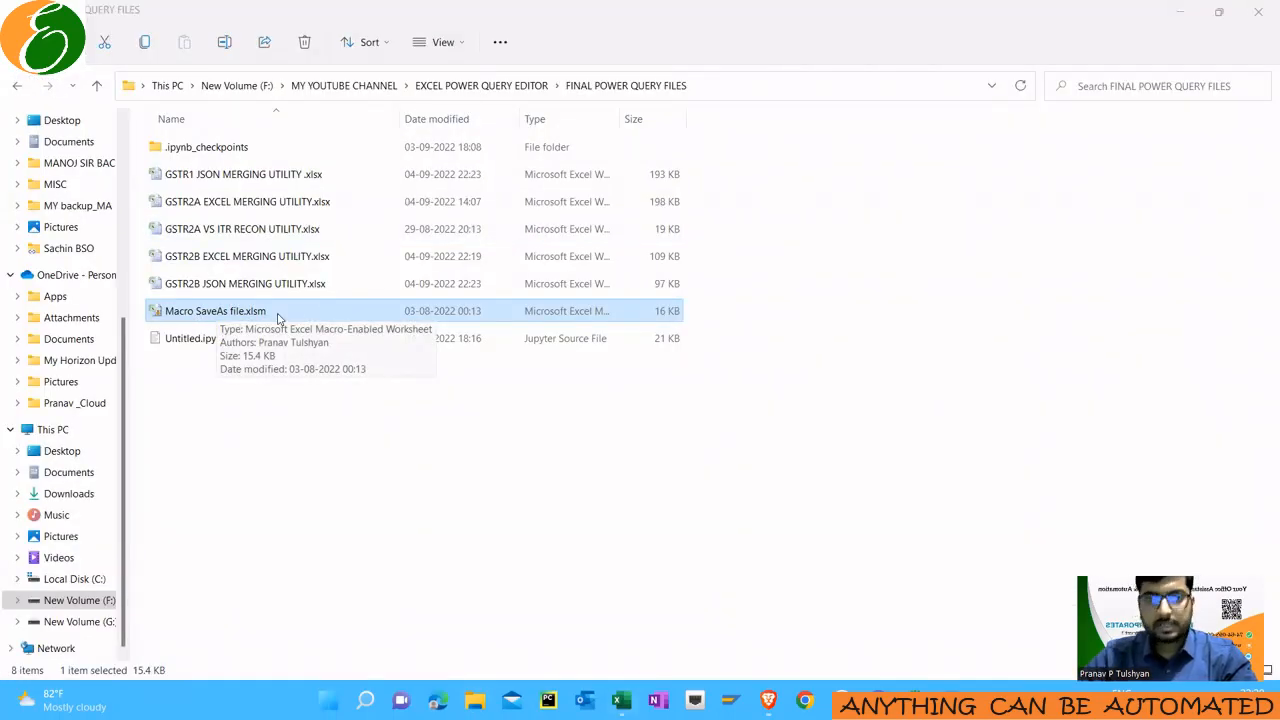
{"action": "double_click", "coordinate": [216, 312]}
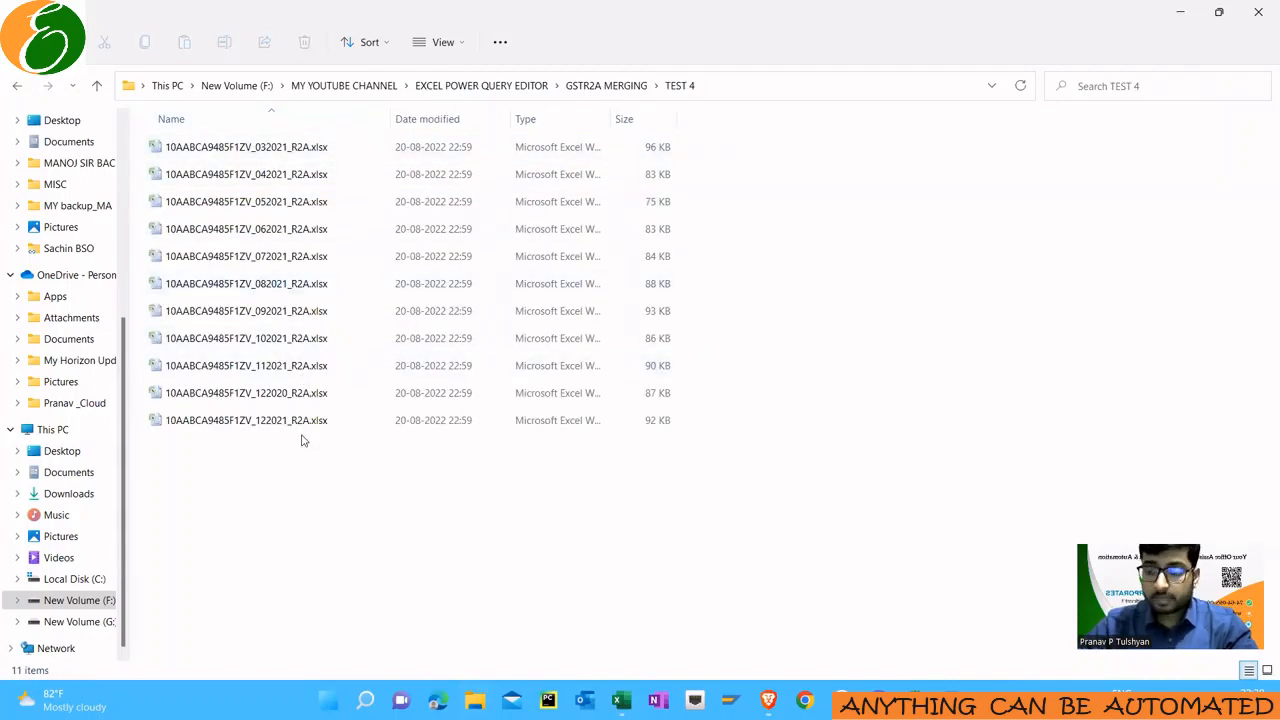
{"action": "mouse_move", "coordinate": [304, 456]}
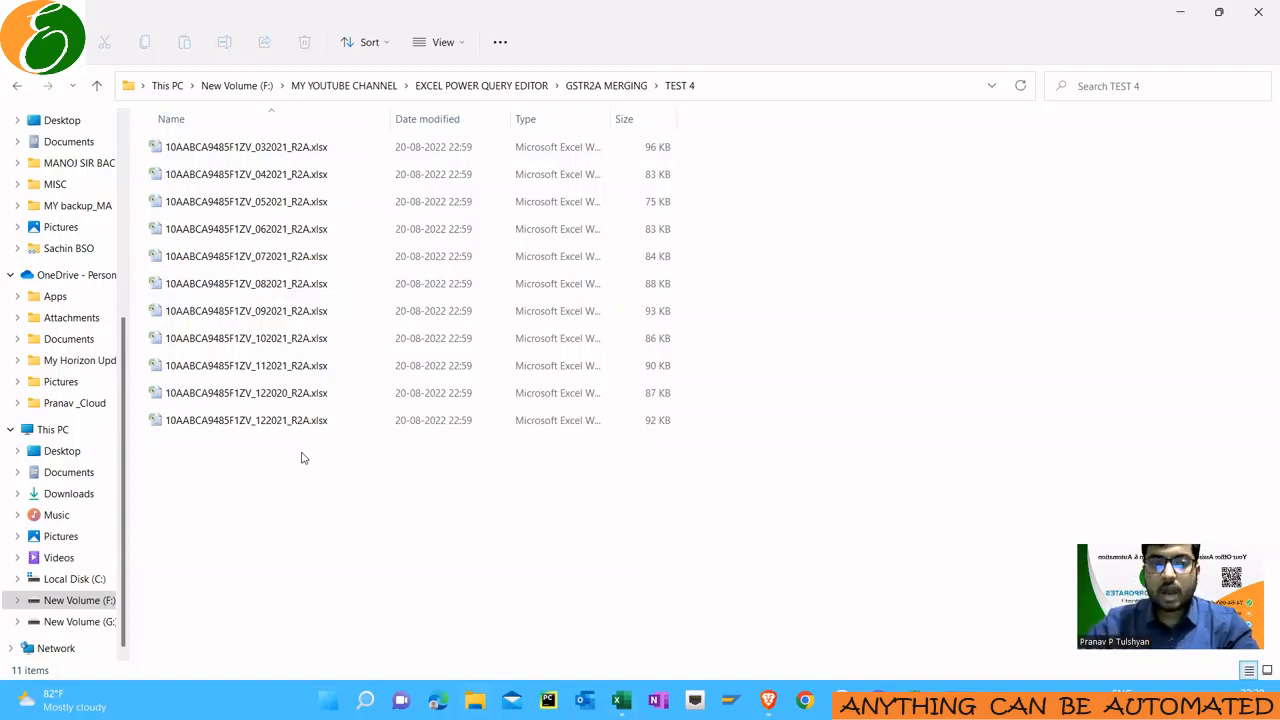
{"action": "mouse_move", "coordinate": [296, 262]}
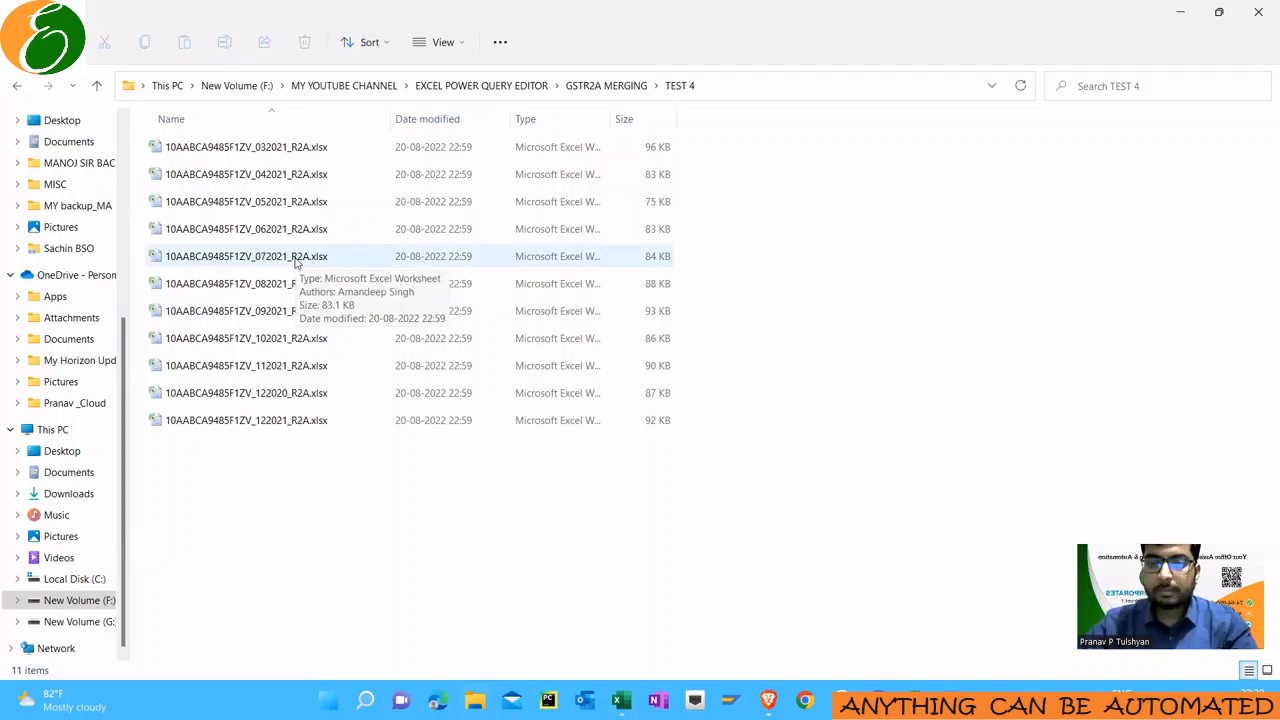
{"action": "left_click_drag", "start_coordinate": [298, 130], "coordinate": [298, 476]}
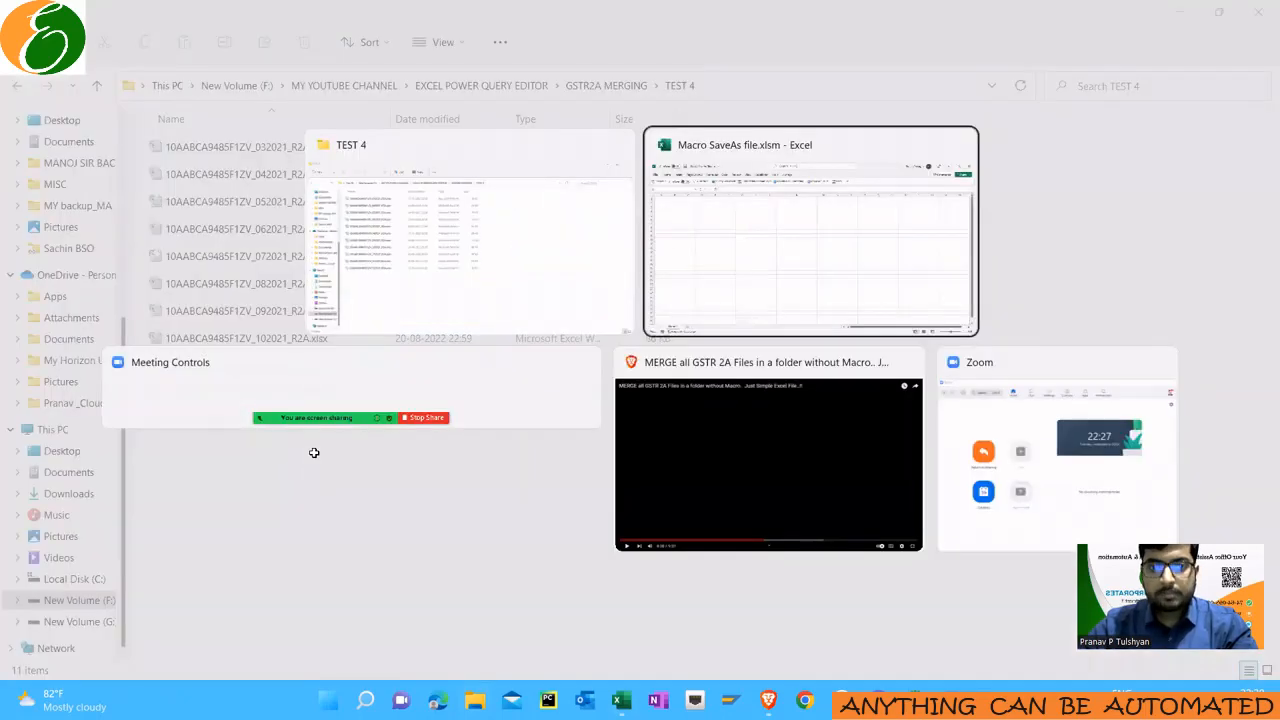
Show the Macro list in Macro SaveAs file.xlsm via the Developer commands.
{"action": "left_click", "coordinate": [810, 230]}
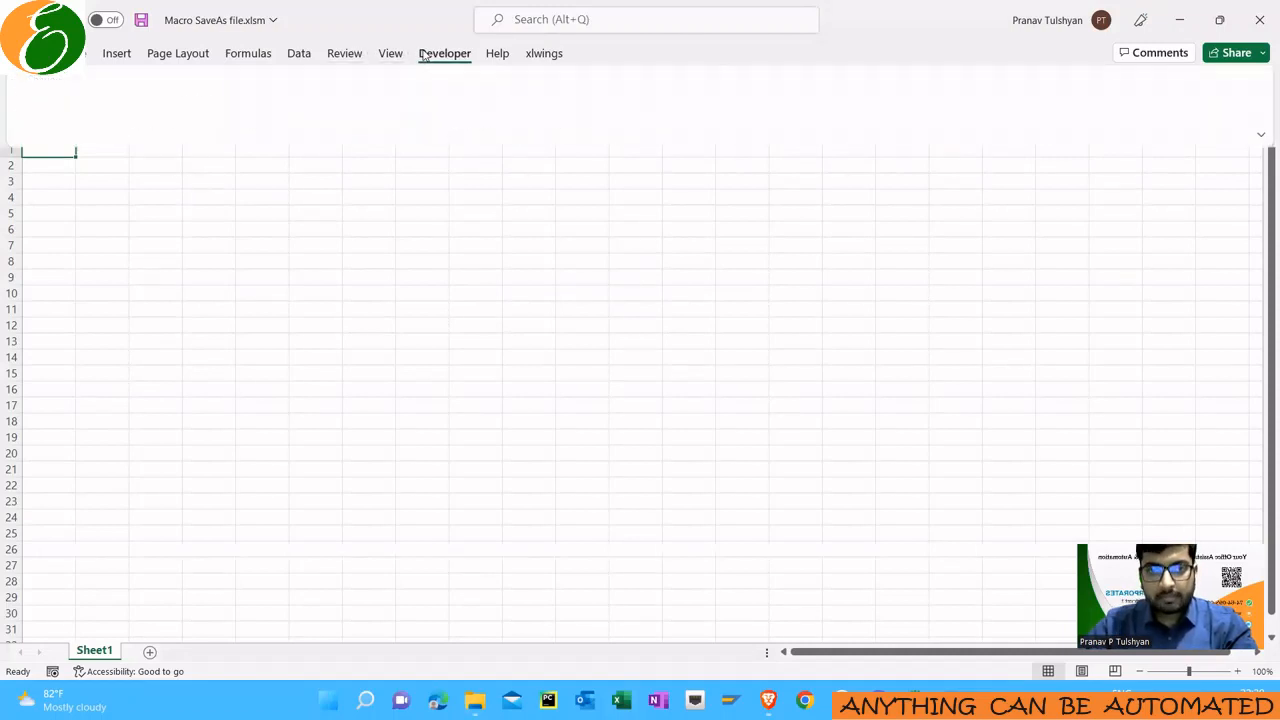
{"action": "left_click", "coordinate": [444, 52]}
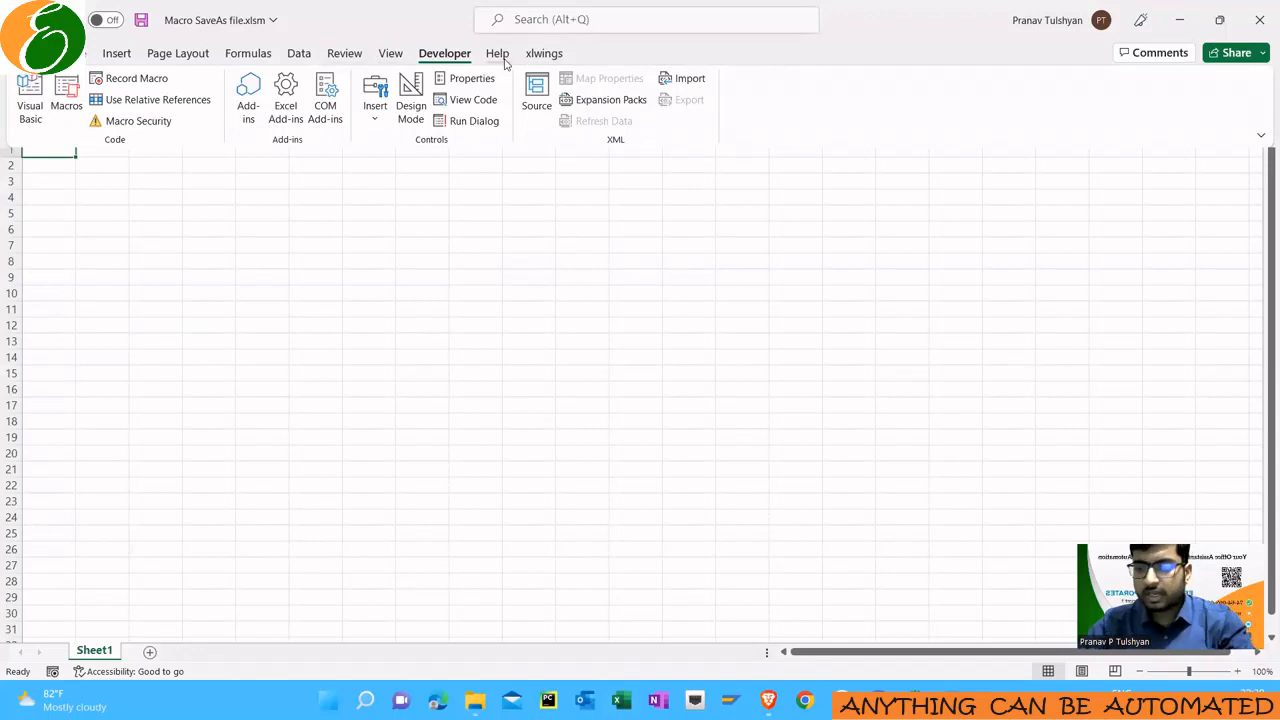
{"action": "mouse_move", "coordinate": [64, 112]}
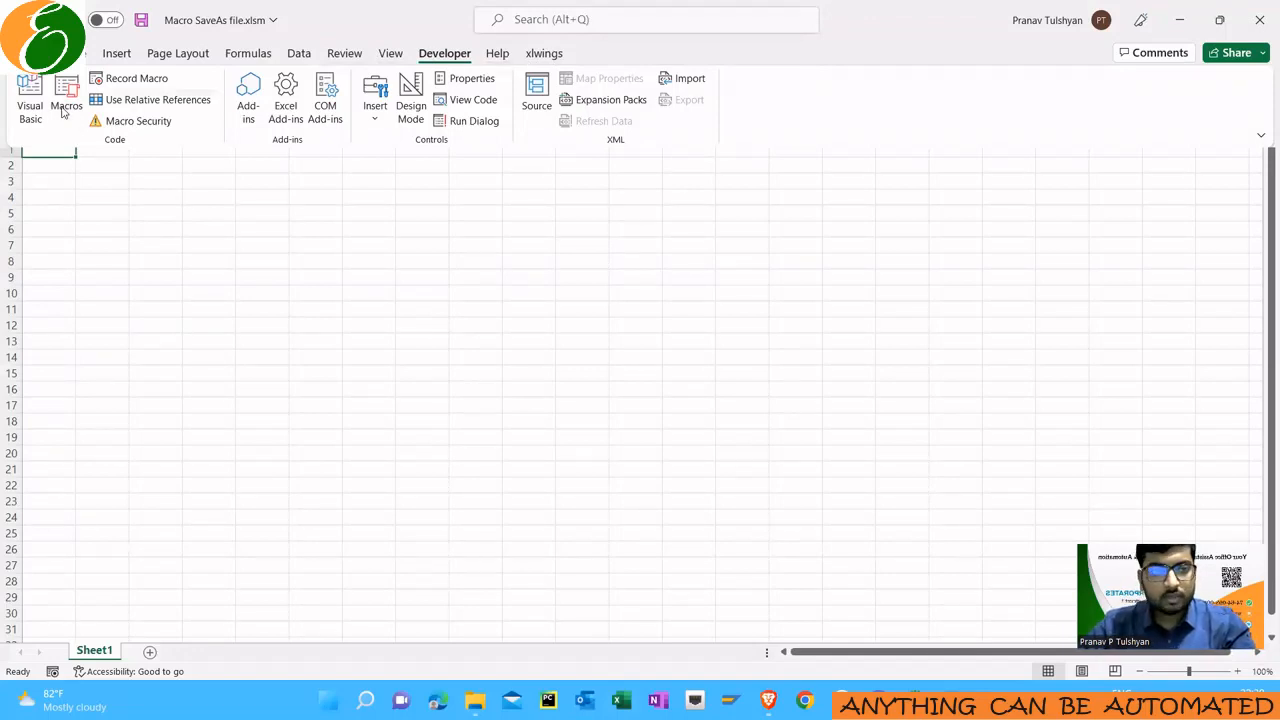
{"action": "mouse_move", "coordinate": [66, 96]}
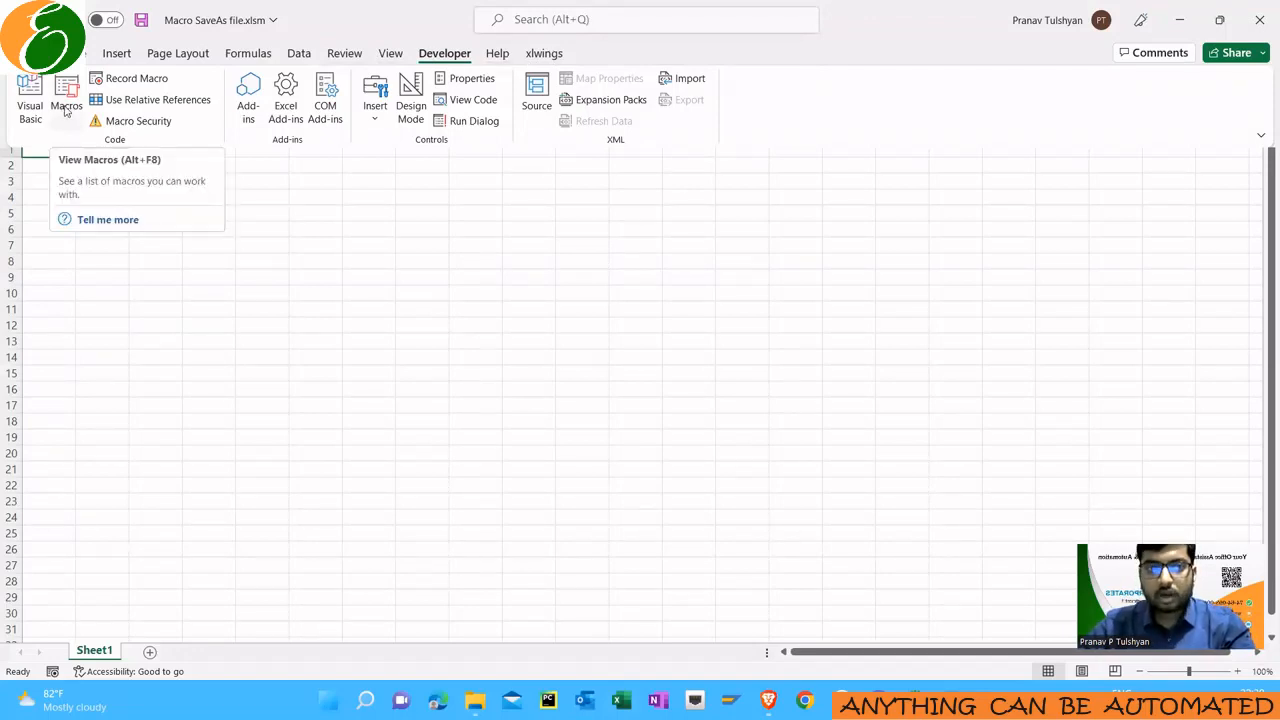
{"action": "left_click", "coordinate": [66, 96]}
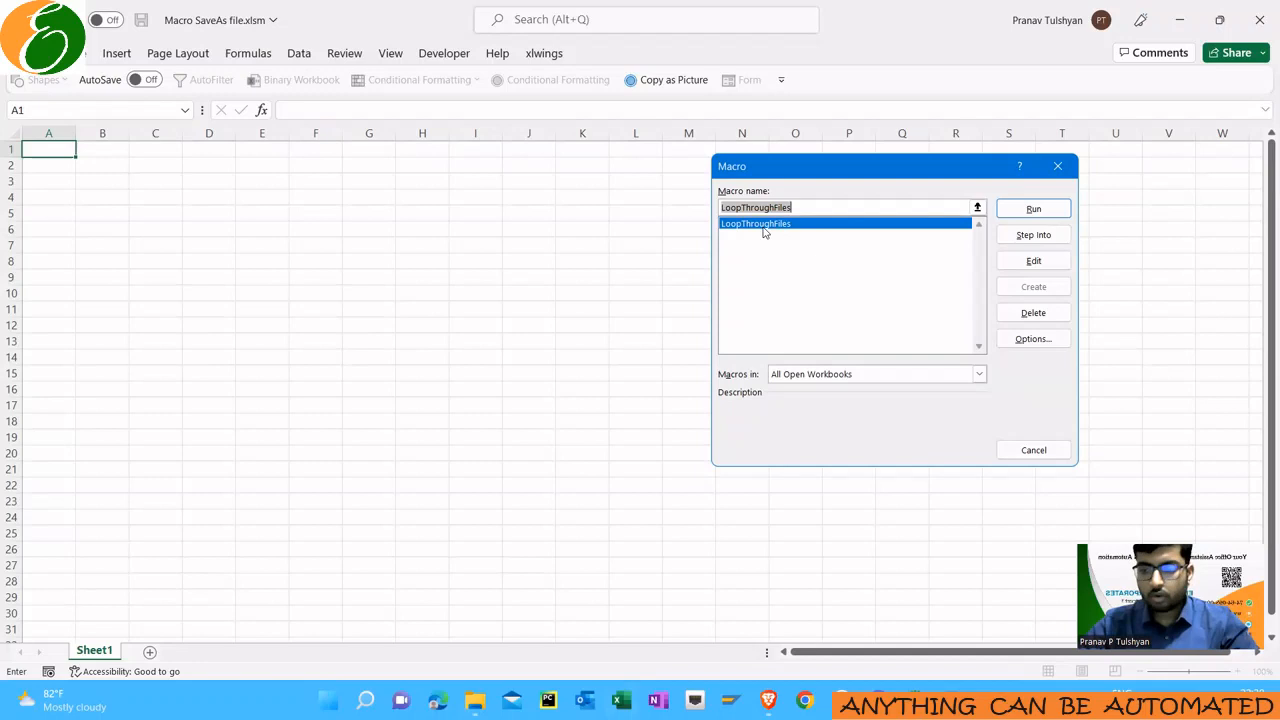
Run LoopThroughfiles with TEST 4 chosen as the folder, re-saving its eleven GSTR-2A files.
{"action": "left_click", "coordinate": [1032, 208]}
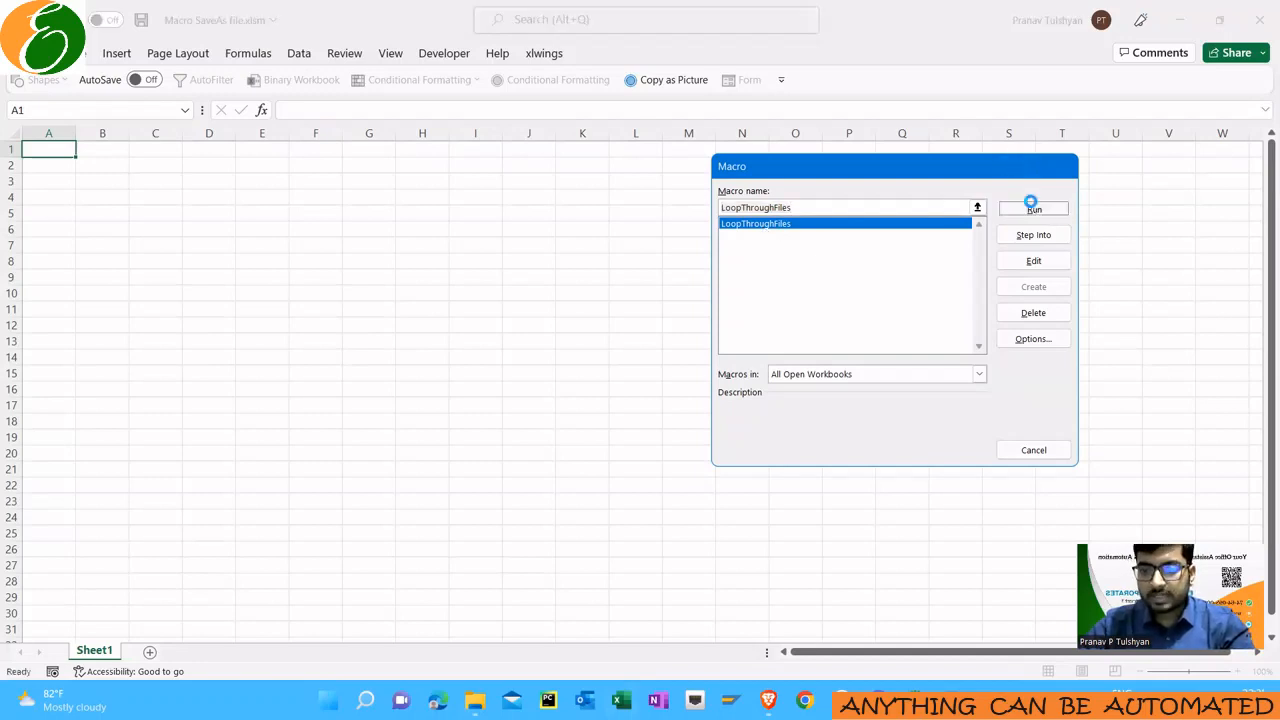
{"action": "left_click", "coordinate": [1032, 208]}
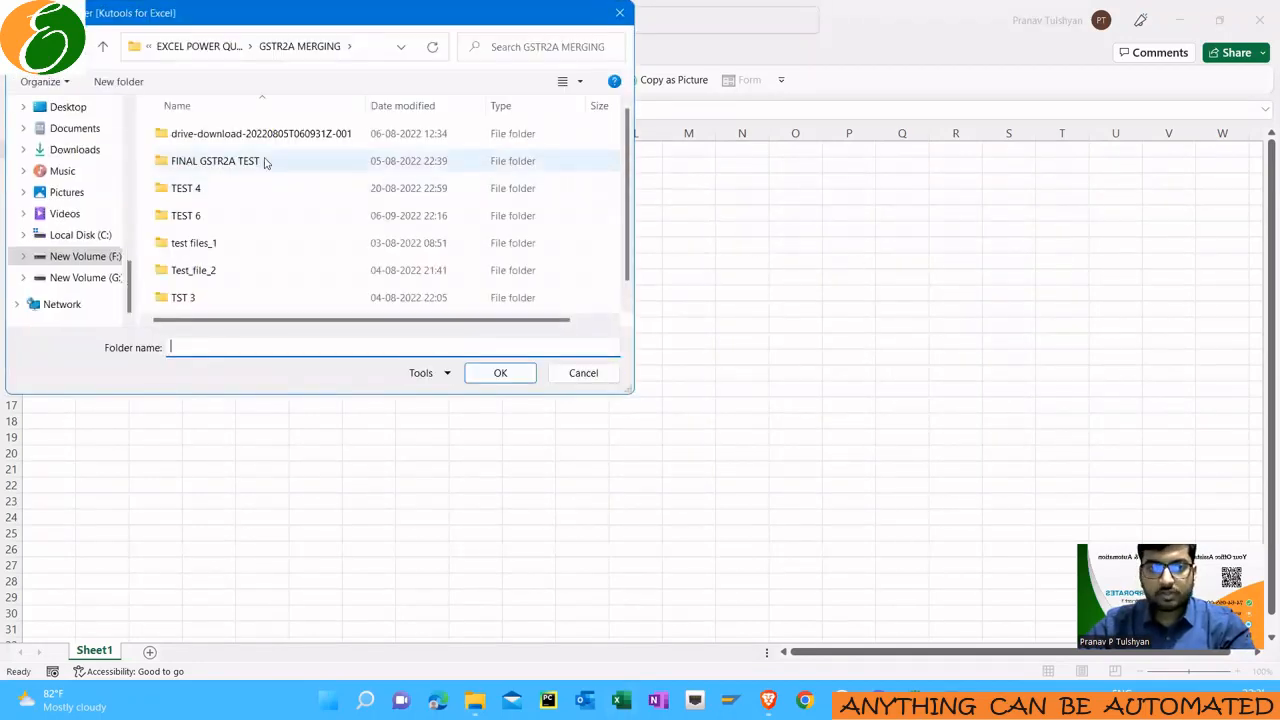
{"action": "mouse_move", "coordinate": [264, 198]}
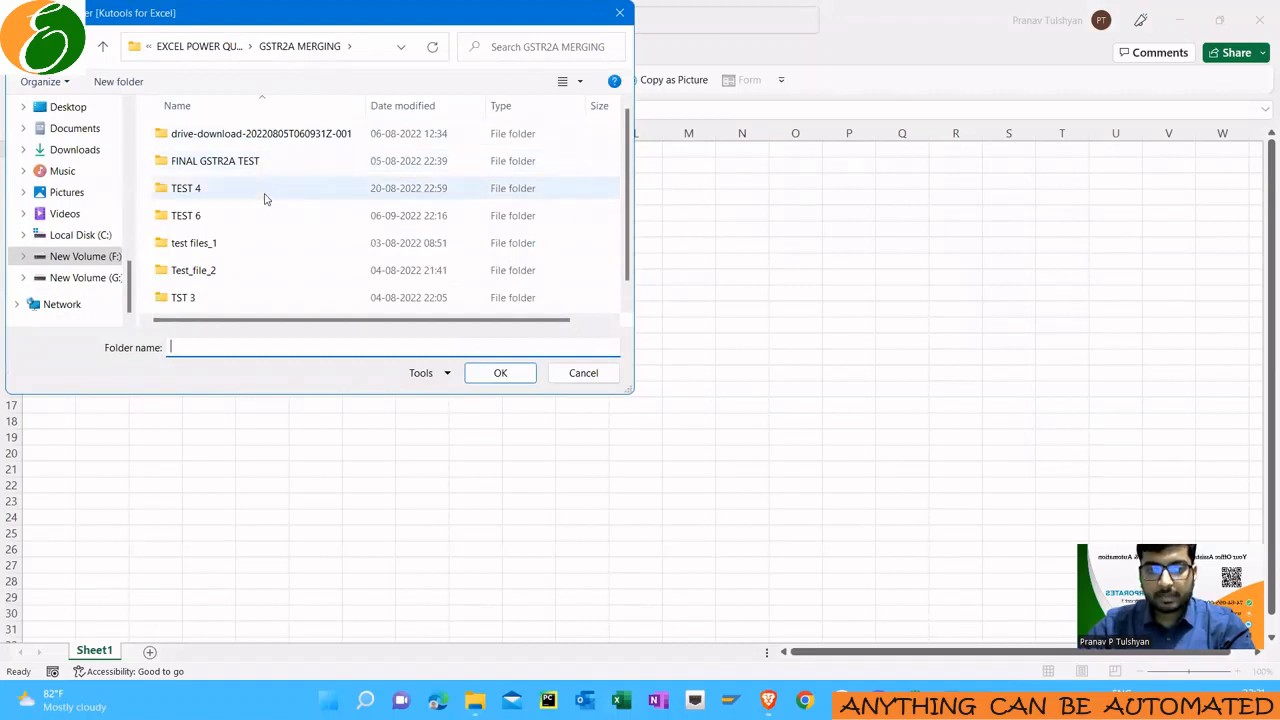
{"action": "double_click", "coordinate": [186, 188]}
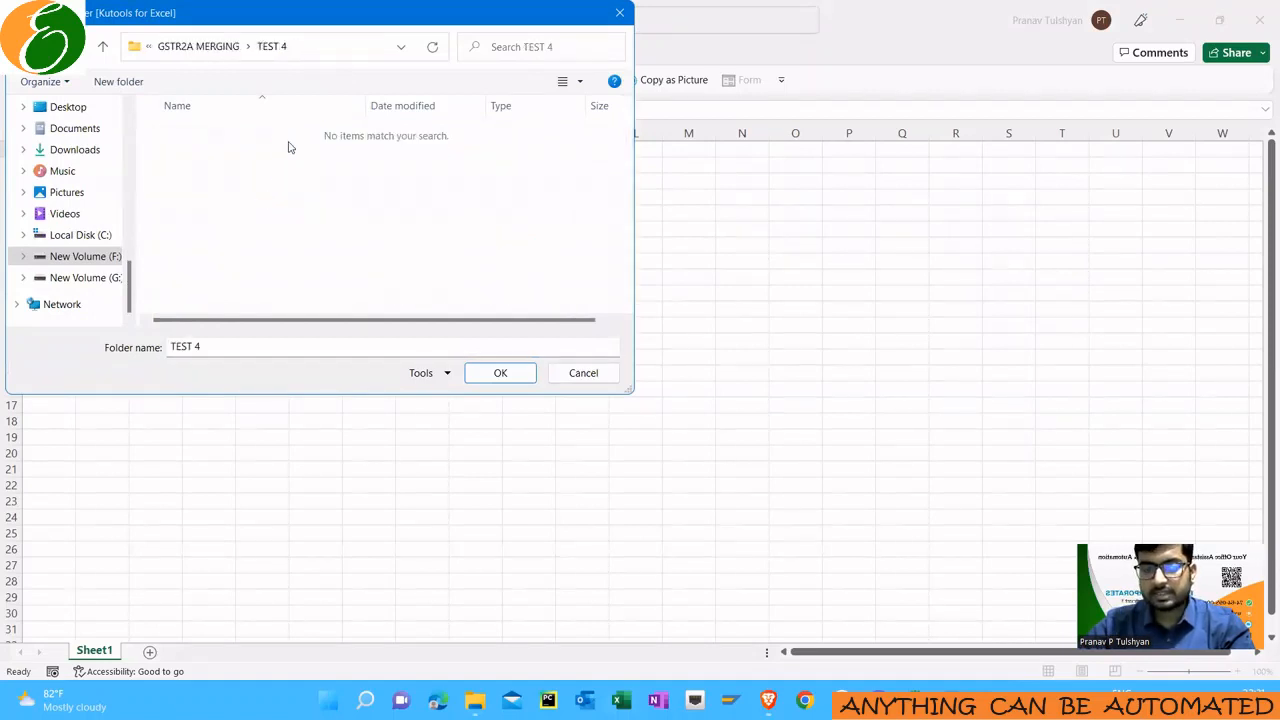
{"action": "mouse_move", "coordinate": [250, 70]}
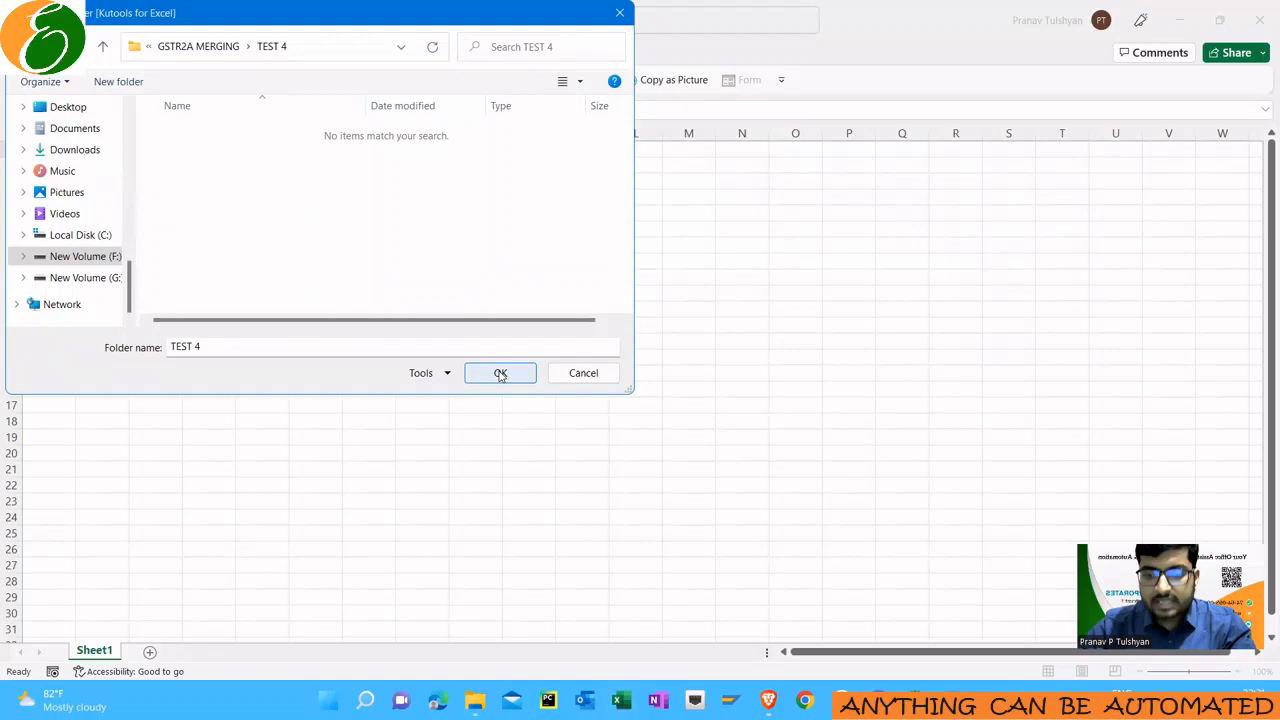
{"action": "left_click", "coordinate": [500, 372]}
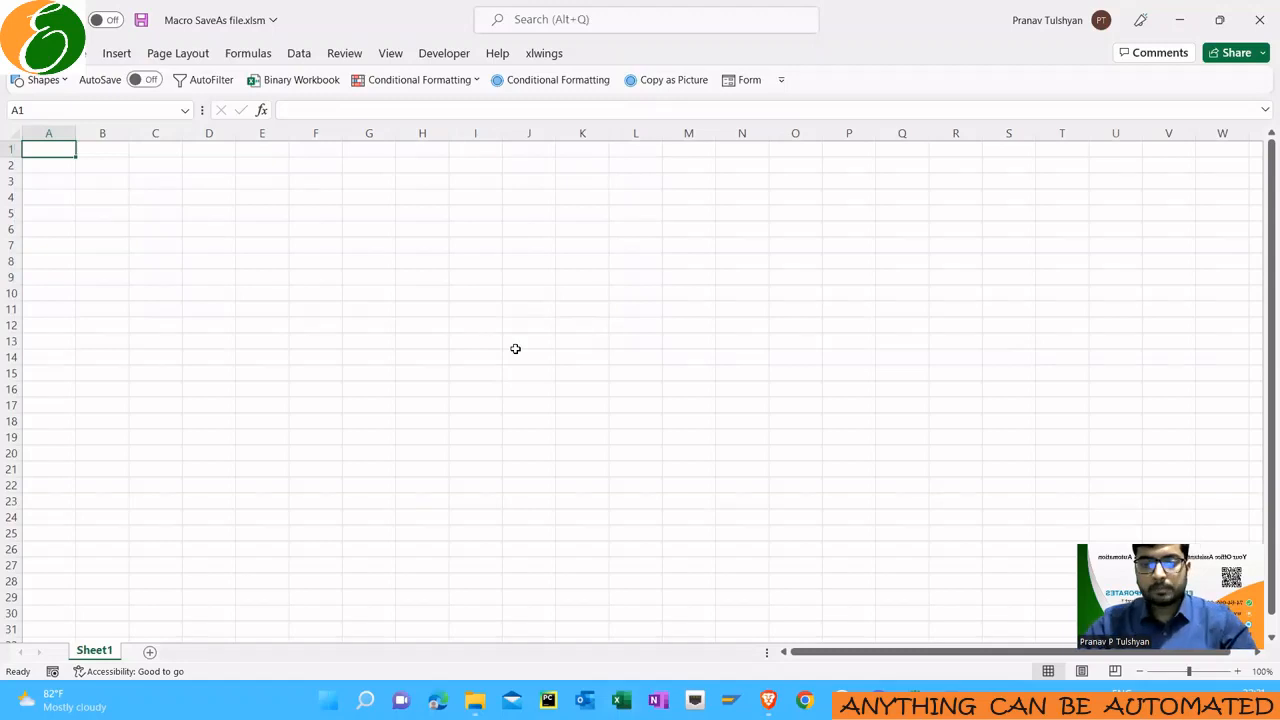
{"action": "mouse_move", "coordinate": [308, 68]}
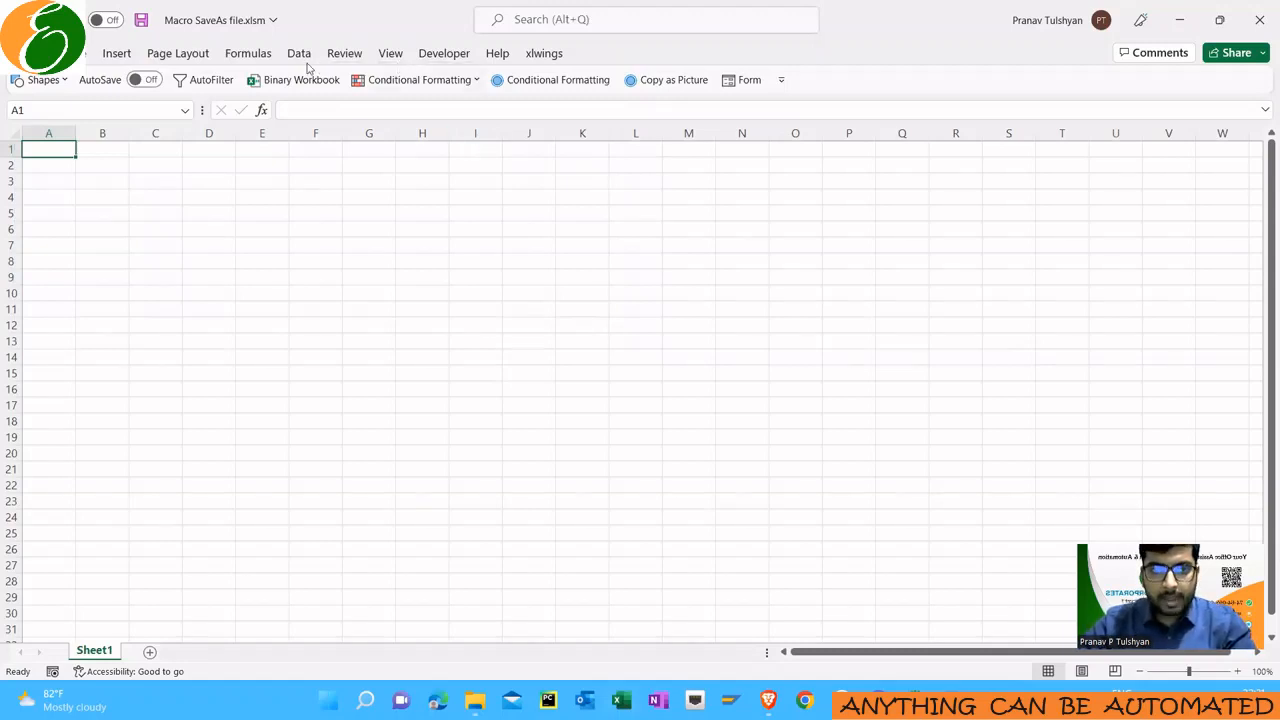
{"action": "left_click", "coordinate": [444, 52]}
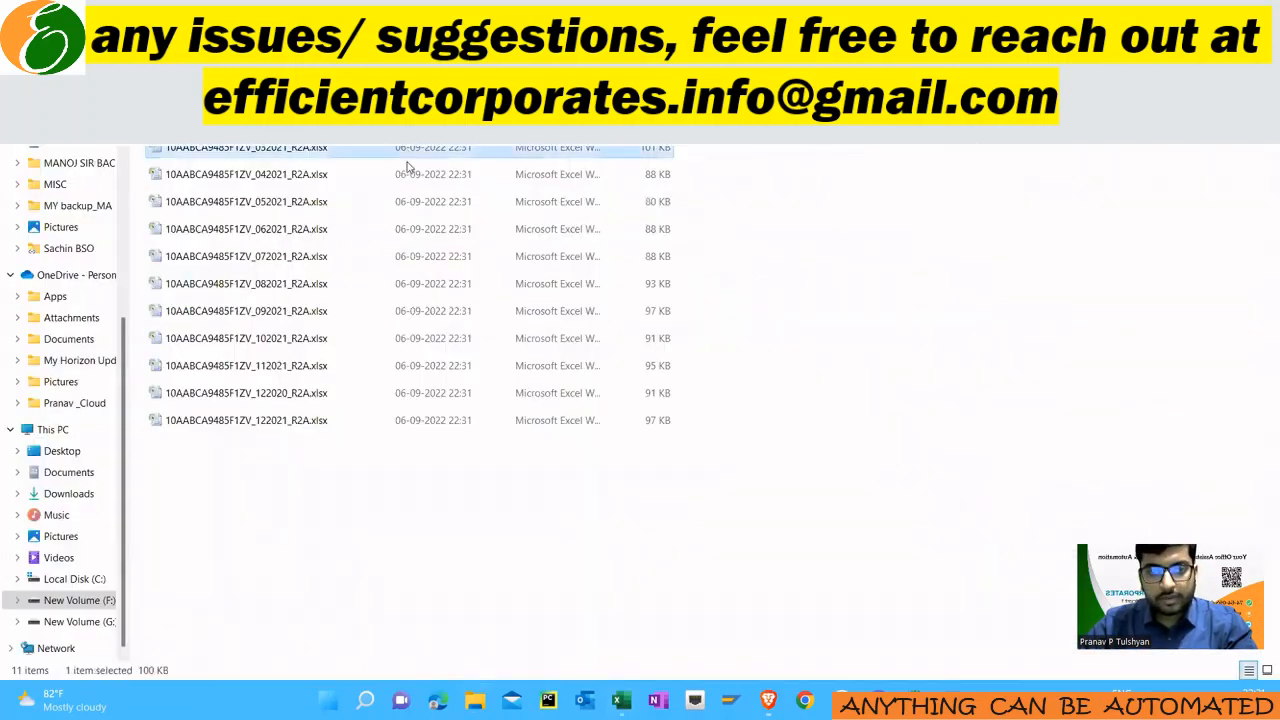
{"action": "left_click", "coordinate": [246, 174]}
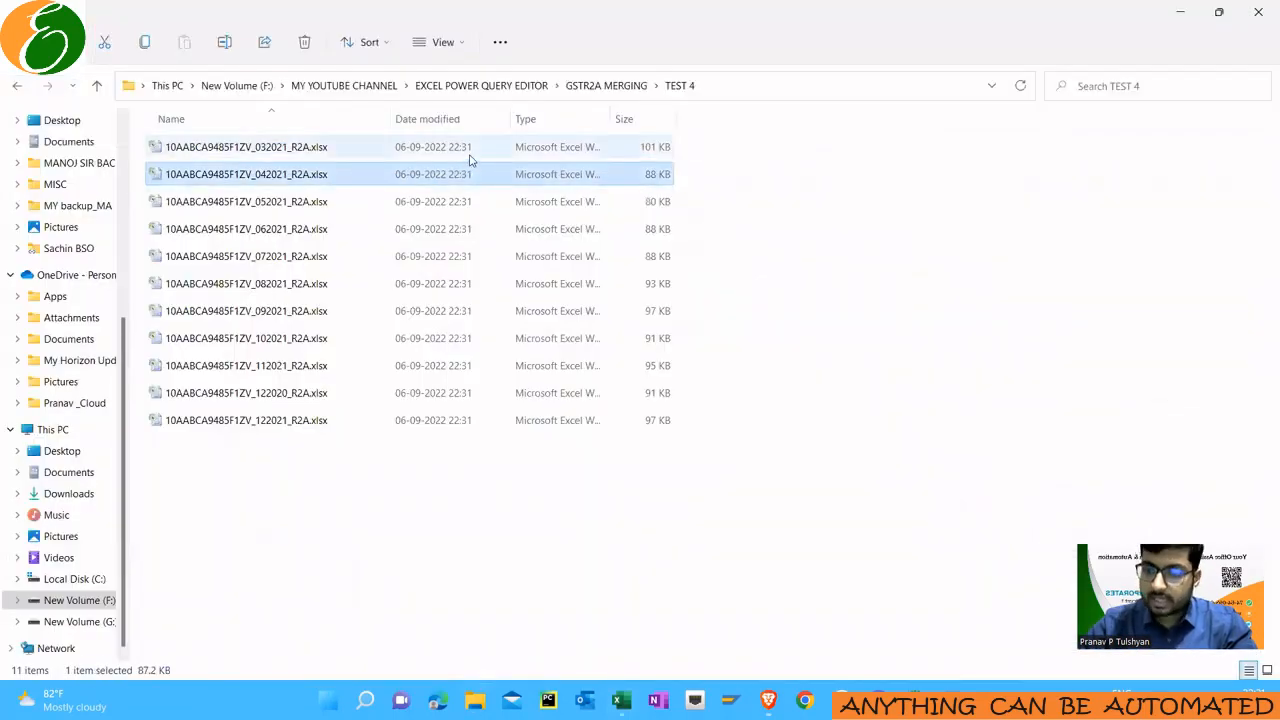
{"action": "left_click", "coordinate": [246, 200]}
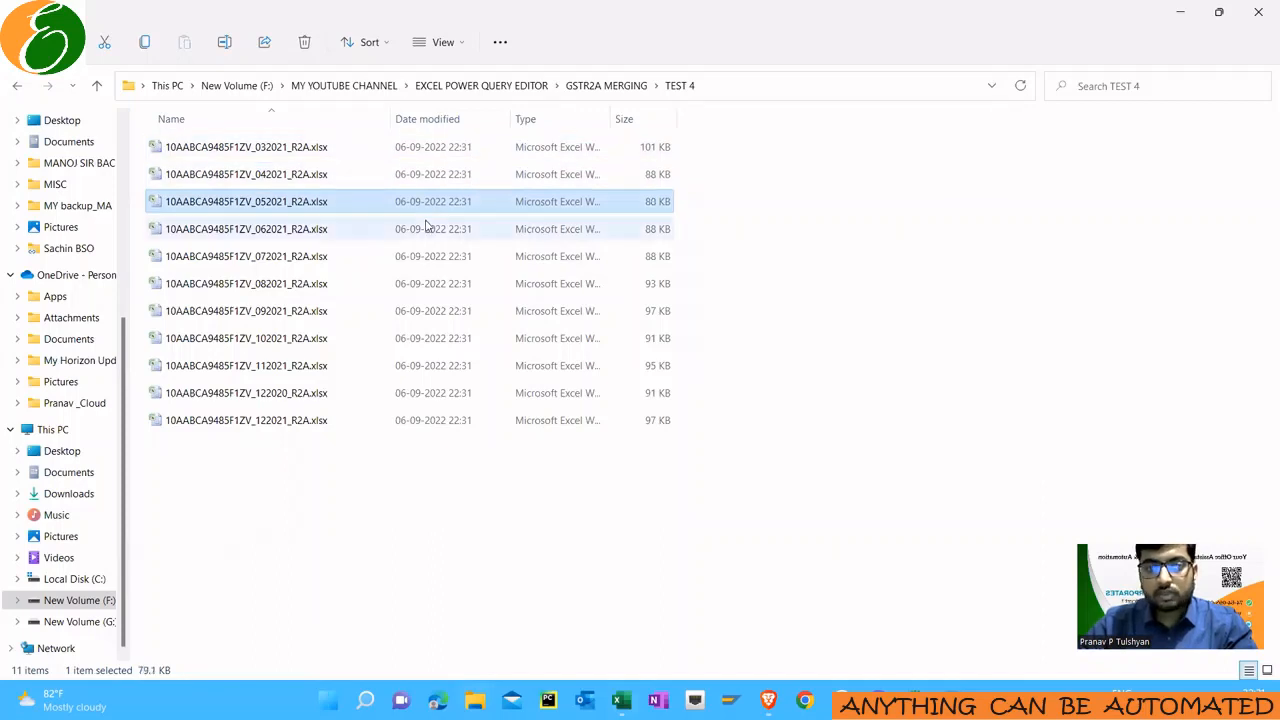
{"action": "left_click", "coordinate": [246, 228]}
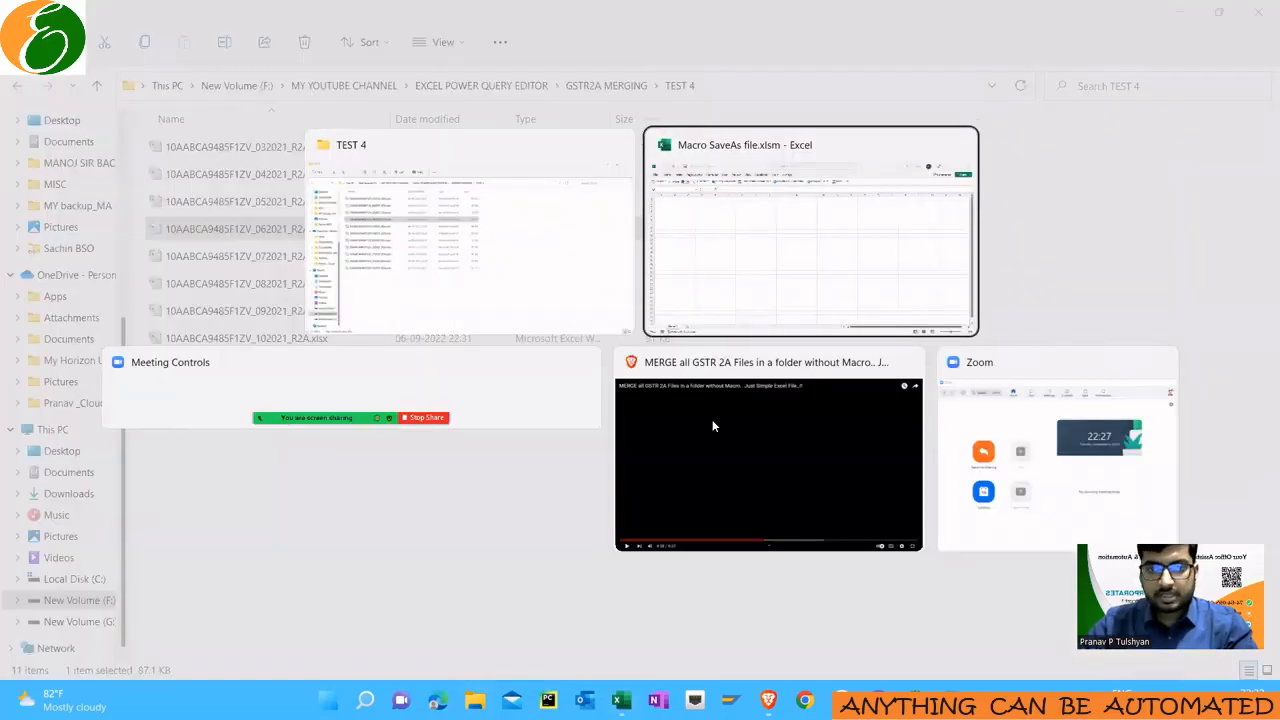
{"action": "left_click", "coordinate": [768, 462]}
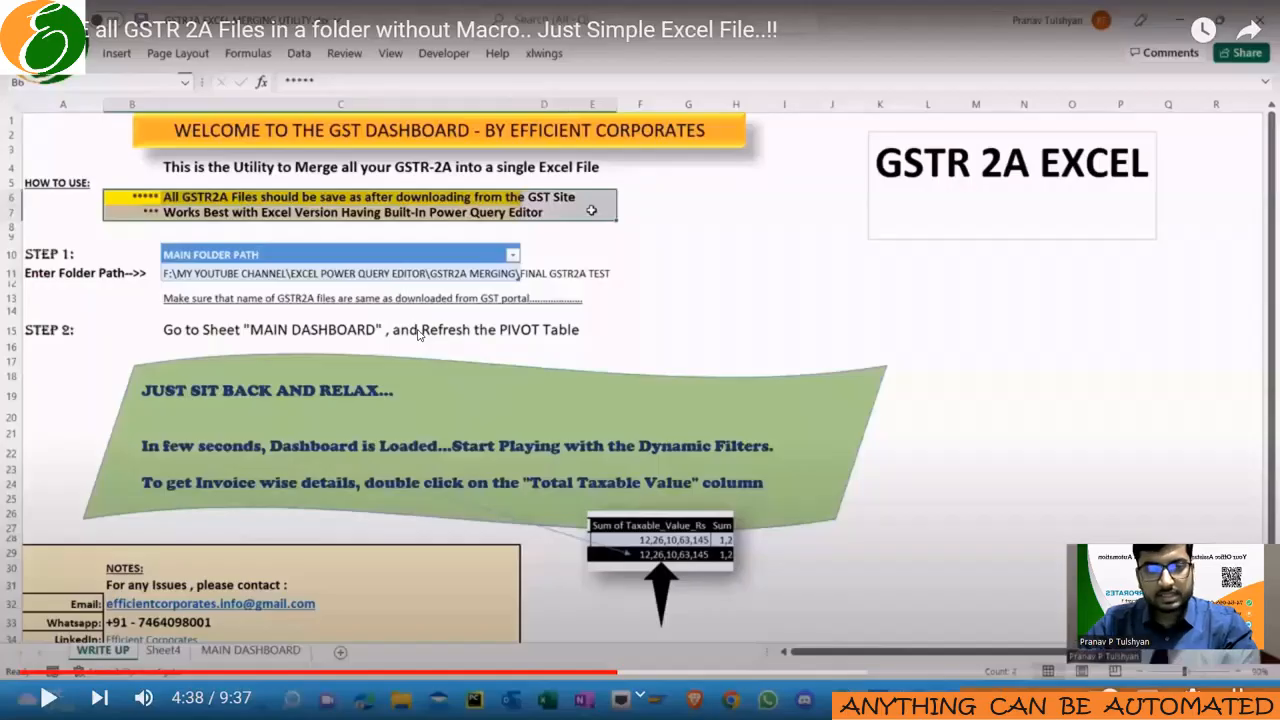